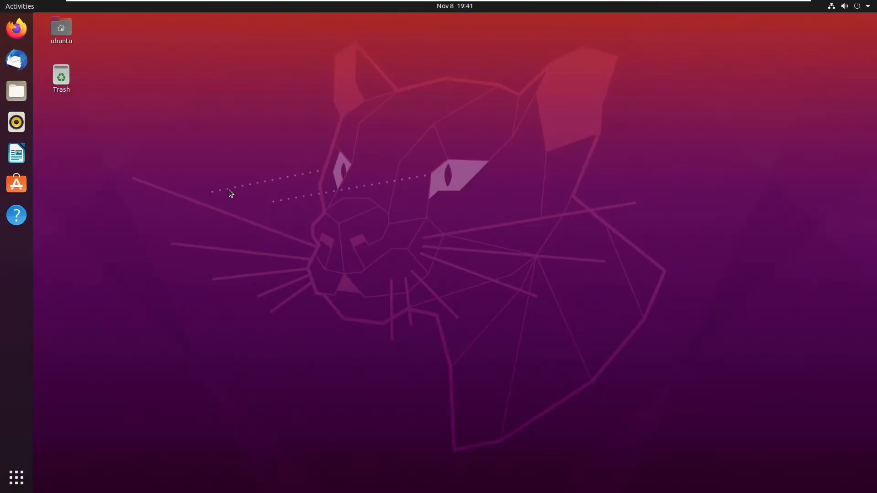
pyautogui.moveTo(223, 194)
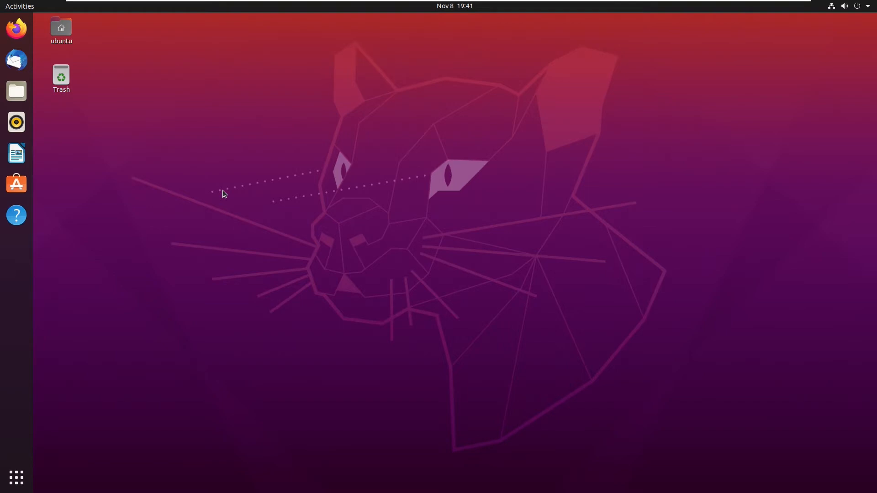
pyautogui.moveTo(435, 178)
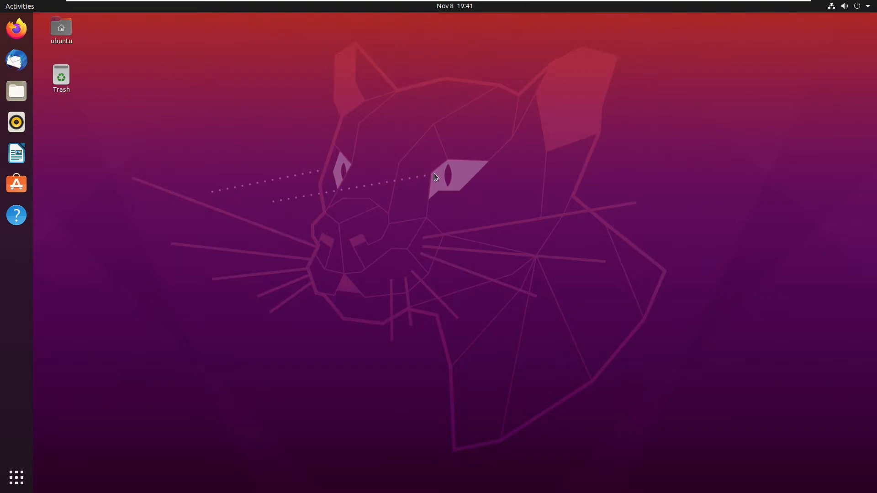
pyautogui.moveTo(465, 198)
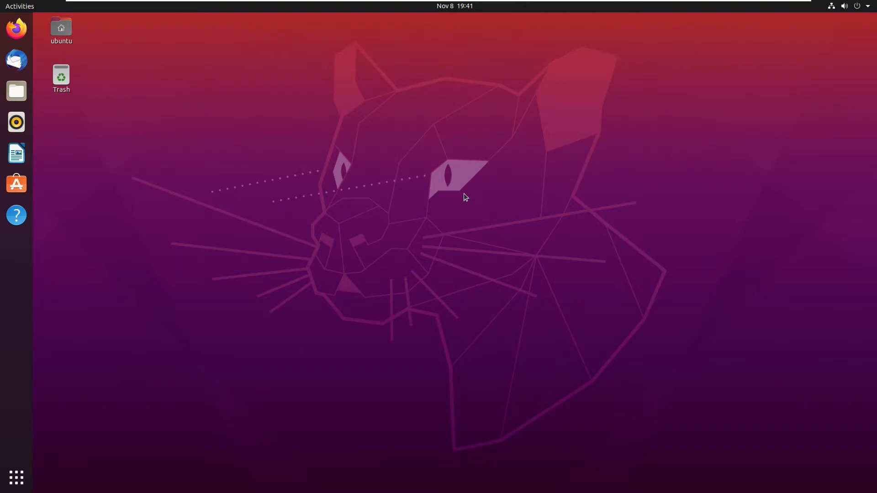
pyautogui.moveTo(359, 331)
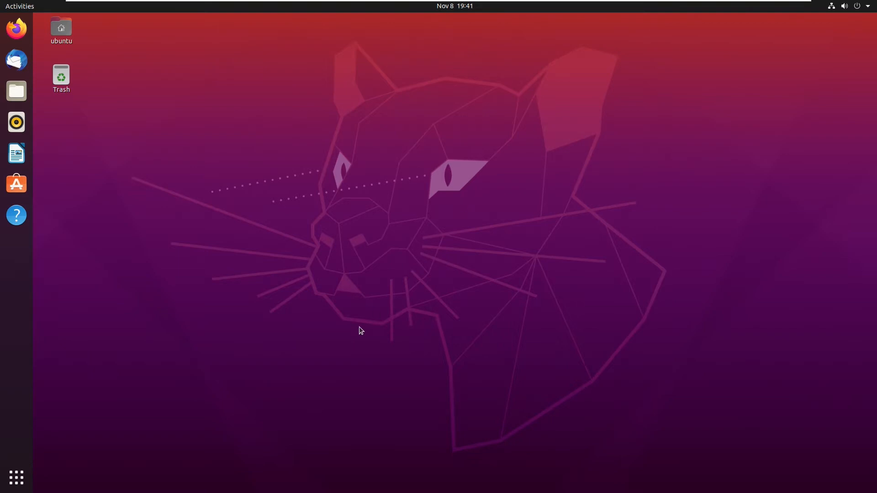
pyautogui.moveTo(236, 322)
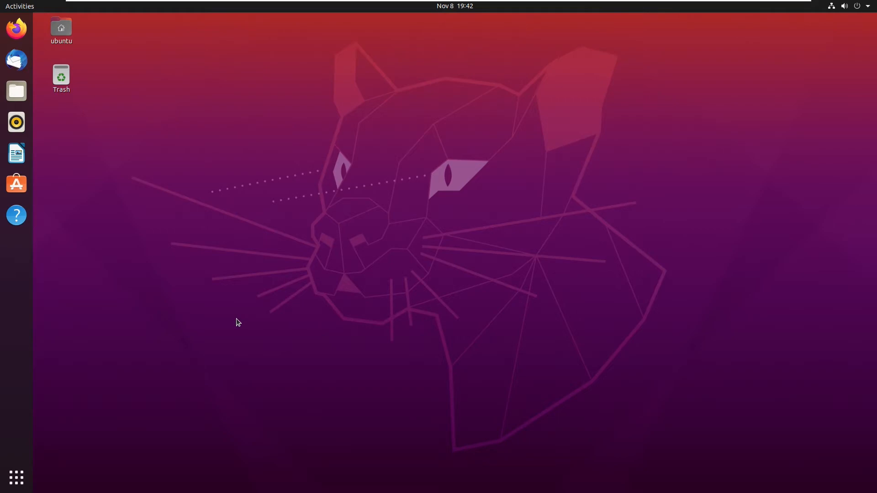
# Step: Run 'sudo apt-get install playonlinux' in a new Terminal window
pyautogui.click(16, 478)
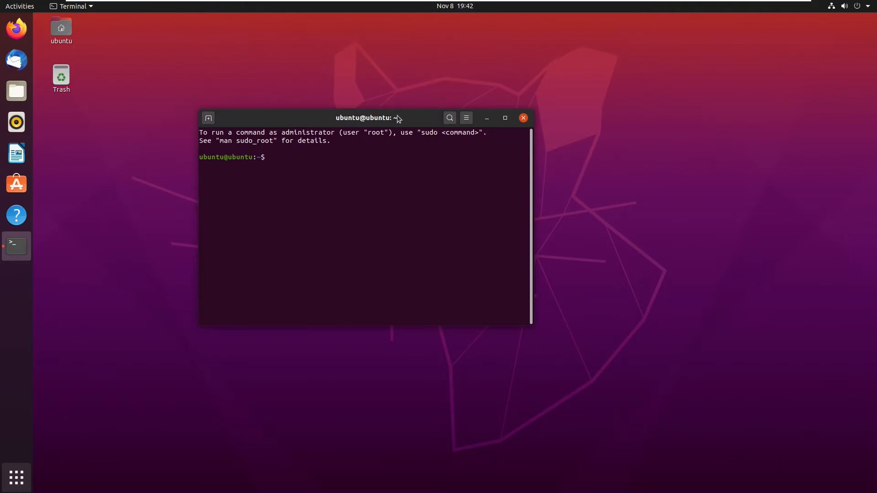
pyautogui.write('s')
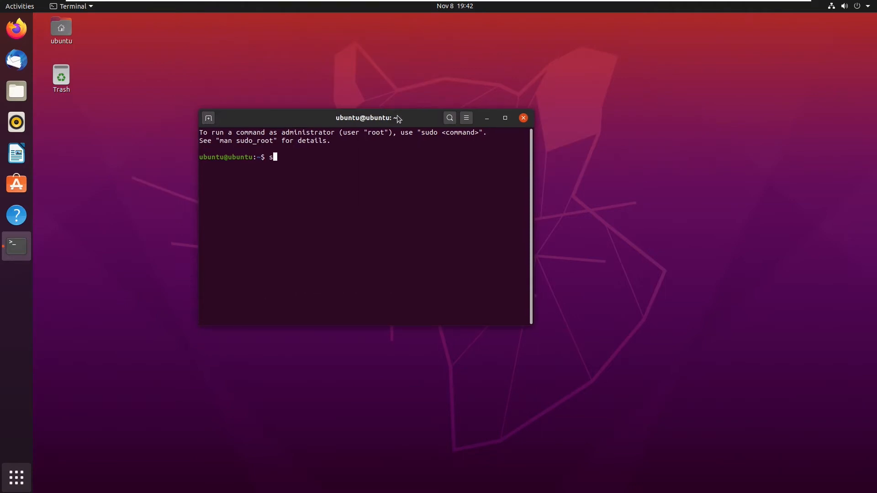
pyautogui.write('udo apt-get i')
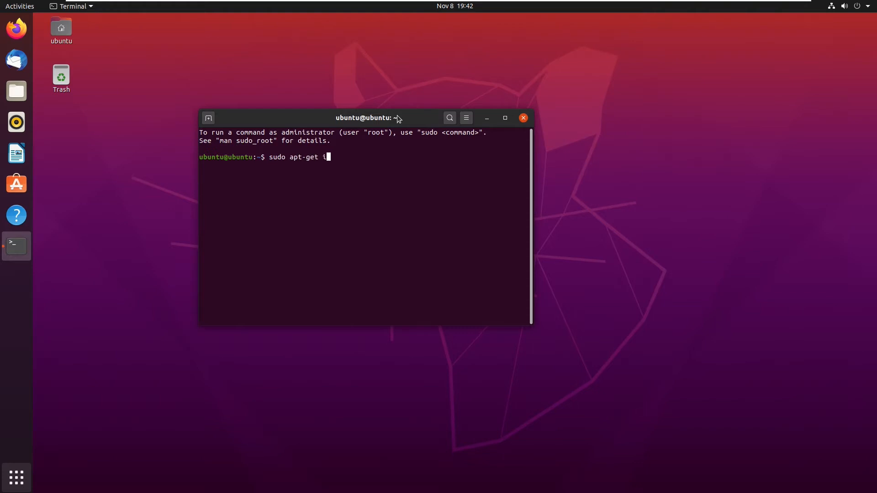
pyautogui.write('nstall playonl')
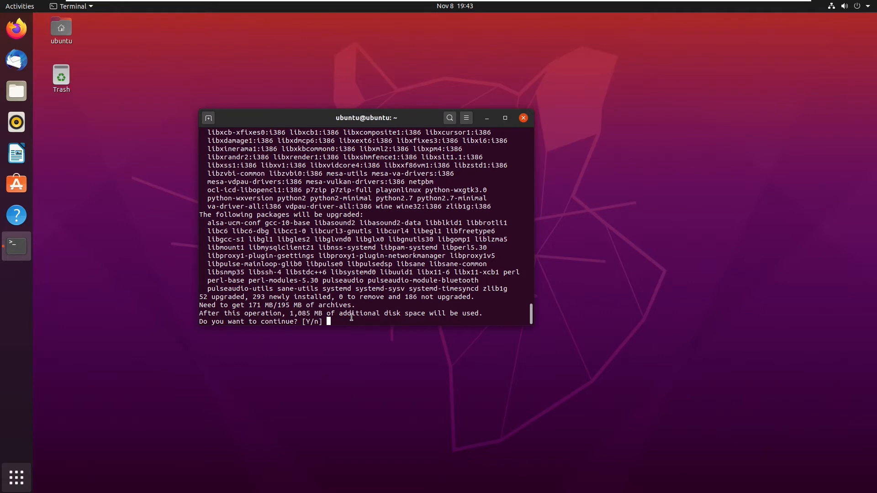
# Step: Answer Y so apt-get proceeds with installing PlayOnLinux and its packages
pyautogui.write('Y')
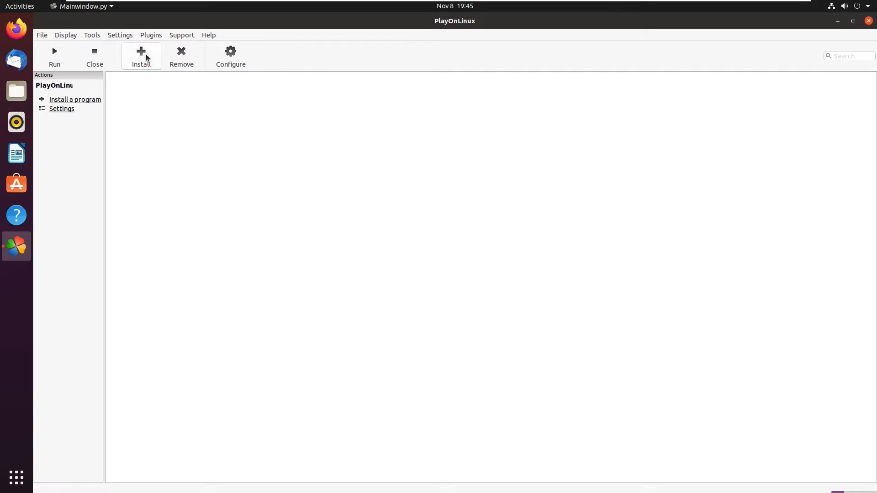
# Step: Browse the install catalogue through the Education and Graphics categories
pyautogui.click(140, 55)
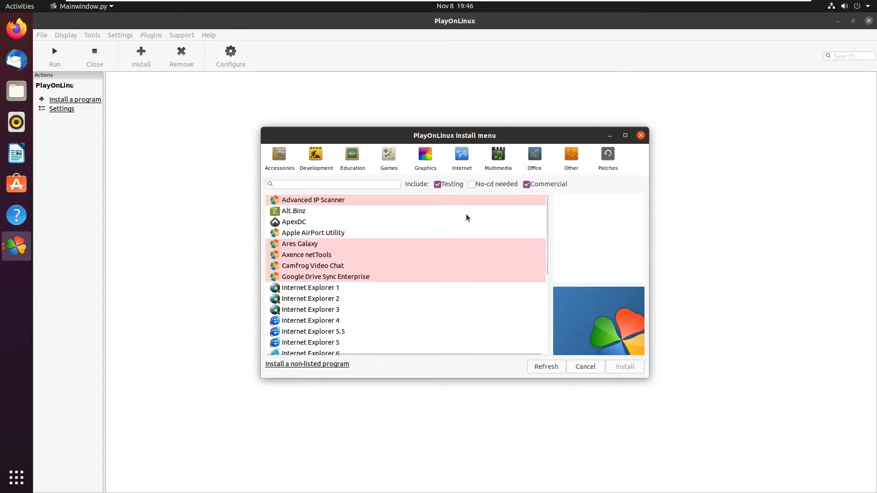
pyautogui.scroll(-3)
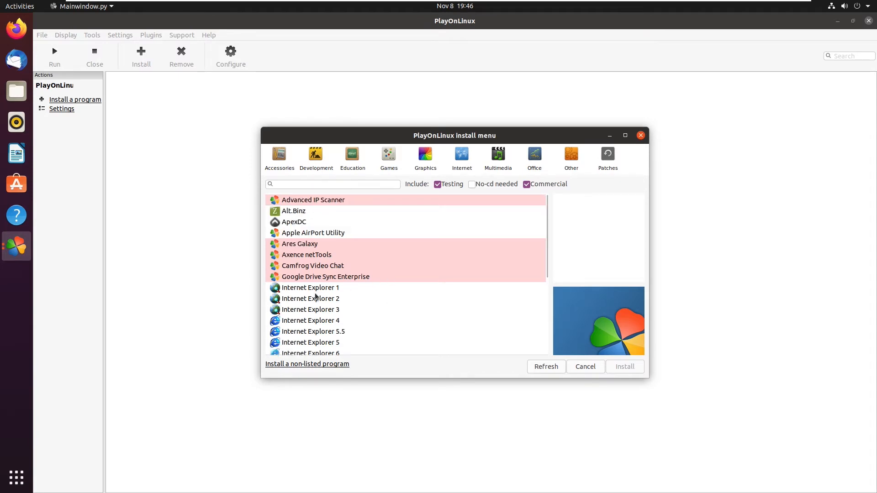
pyautogui.scroll(-3)
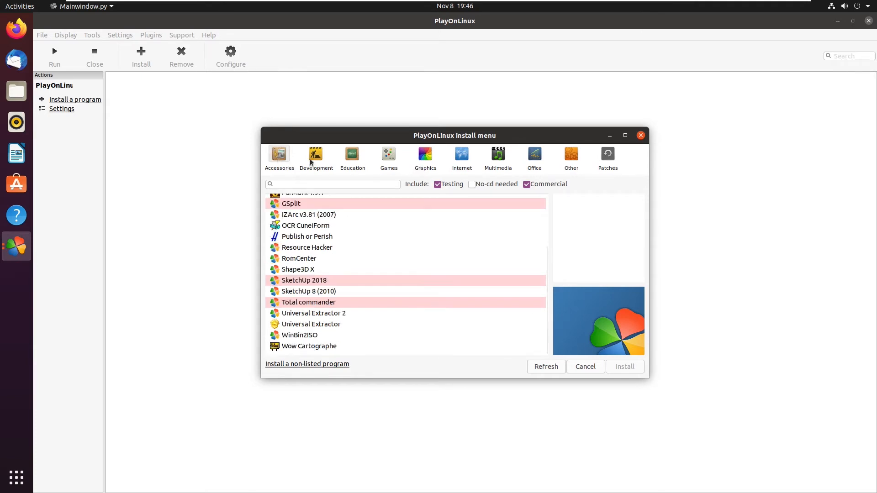
pyautogui.click(353, 156)
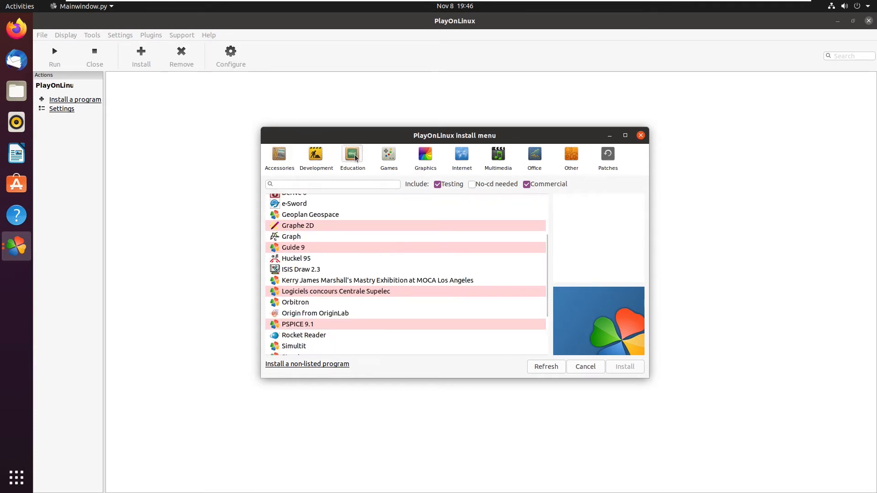
pyautogui.click(425, 155)
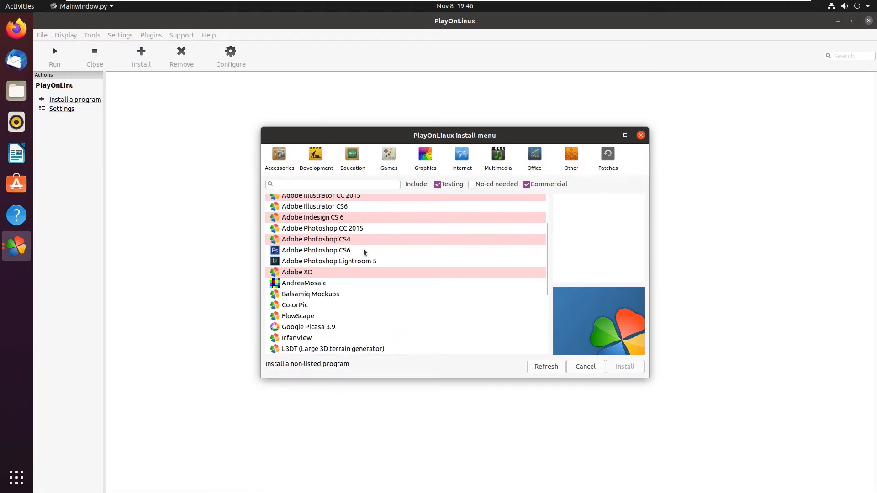
# Step: Choose Internet Explorer 8 from the Internet category
pyautogui.click(461, 156)
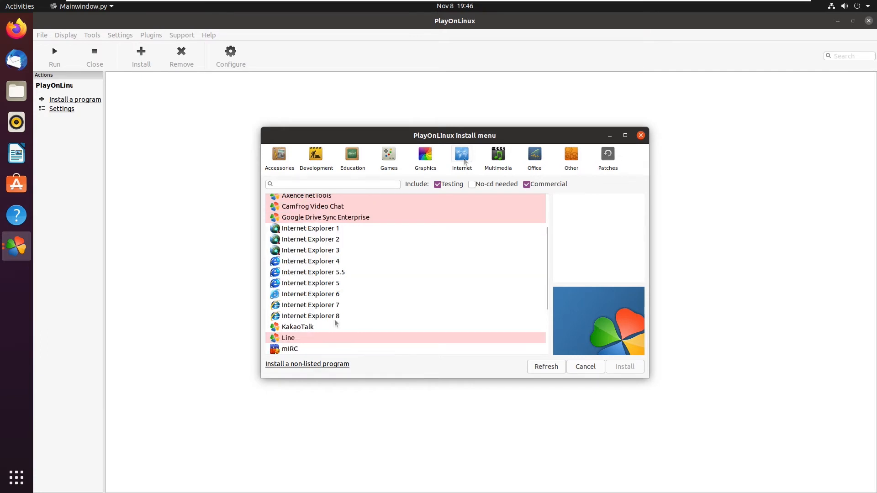
pyautogui.click(310, 316)
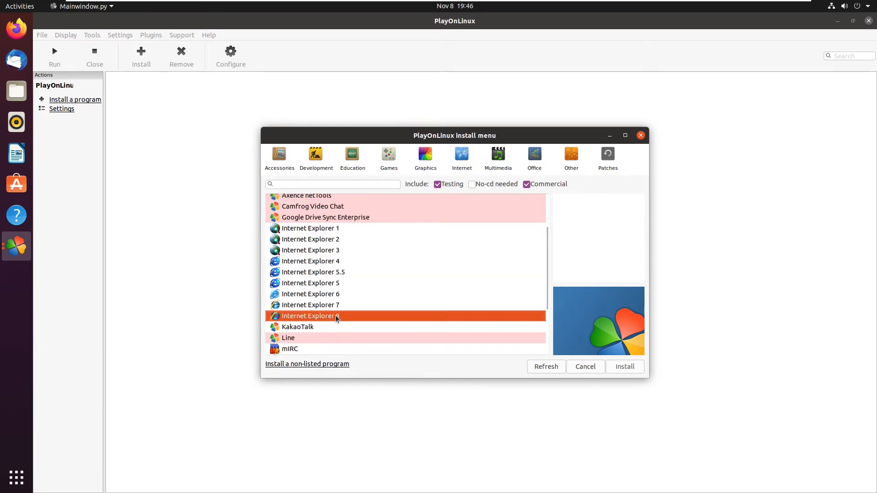
# Step: Start the Internet Explorer 8 installer and pass the installation advice page
pyautogui.click(584, 366)
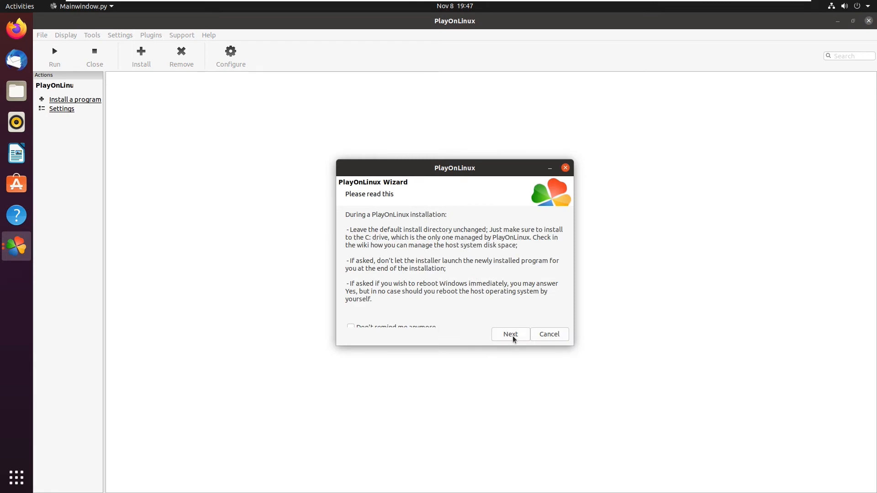
pyautogui.click(509, 334)
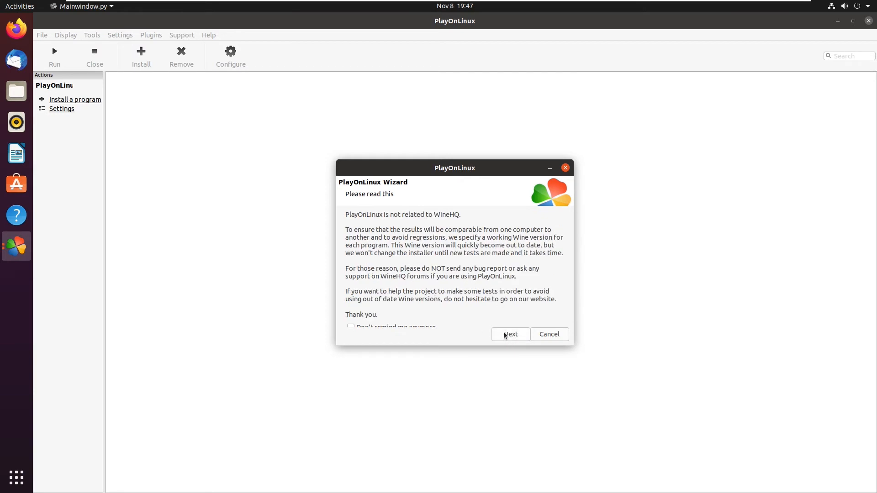
pyautogui.moveTo(456, 239)
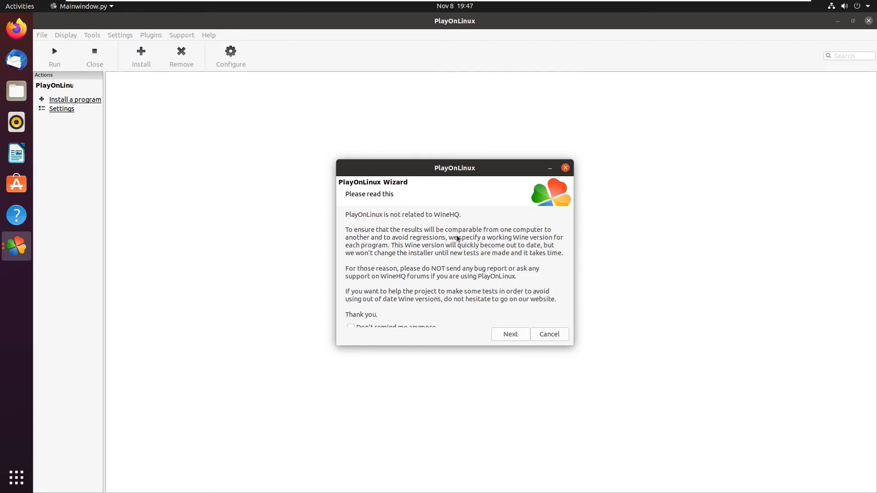
pyautogui.moveTo(477, 284)
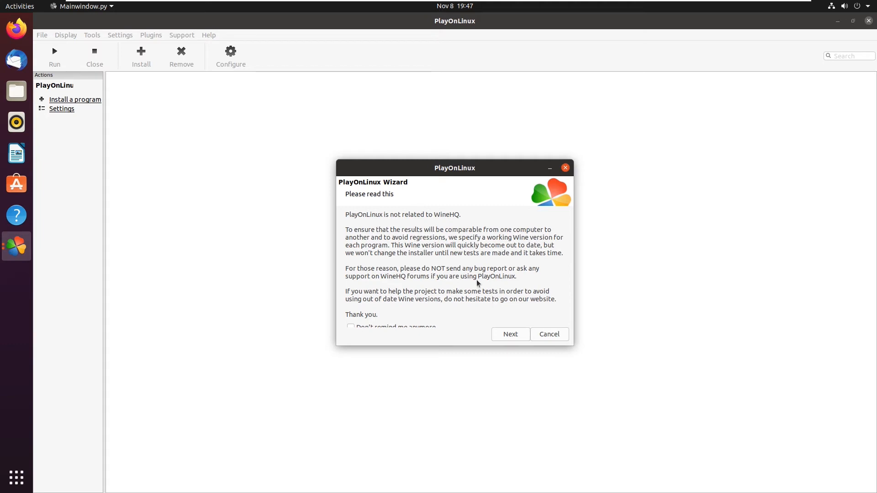
# Step: Pass the WineHQ notice to reach the Internet Explorer 8 wizard welcome page
pyautogui.click(548, 334)
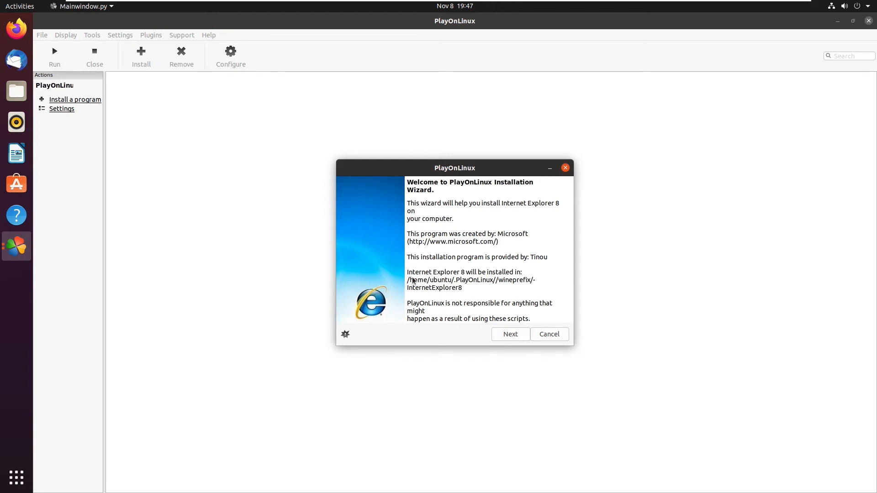
pyautogui.moveTo(467, 285)
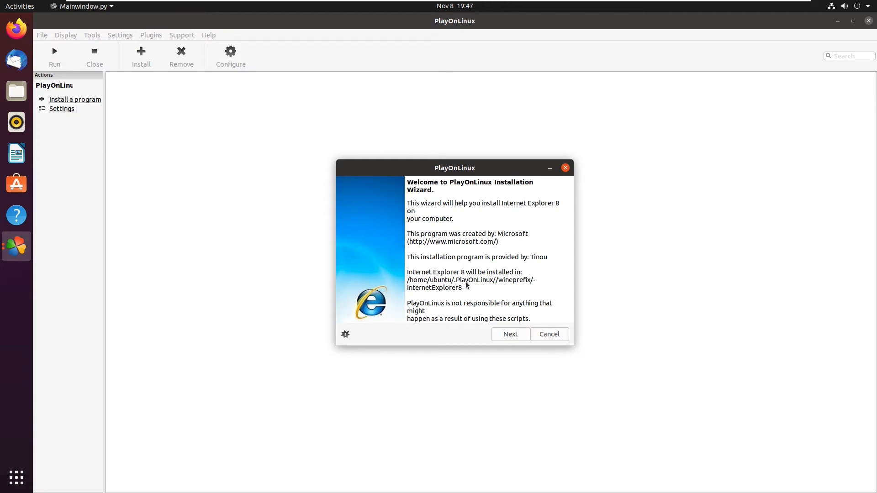
pyautogui.moveTo(462, 295)
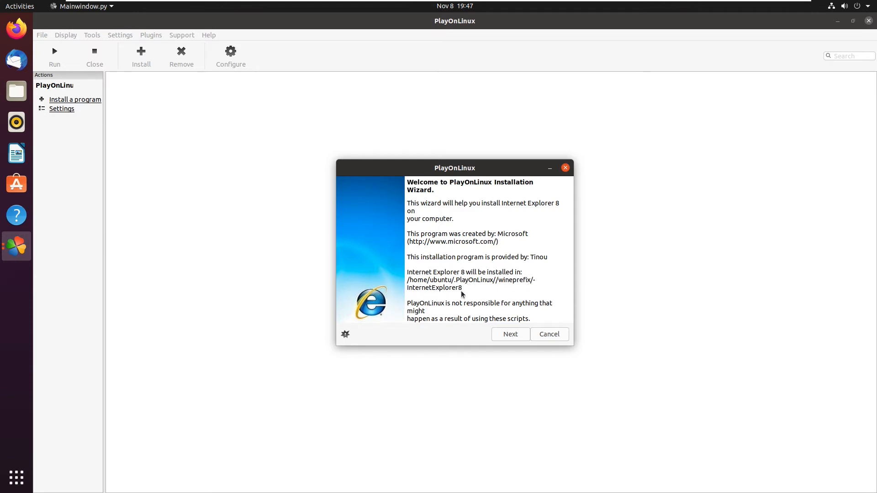
pyautogui.moveTo(484, 281)
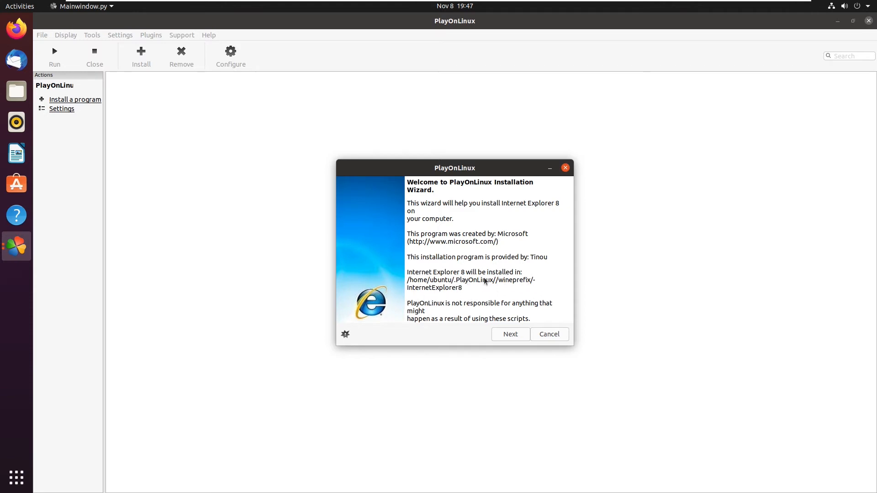
# Step: Proceed so the wizard creates the InternetExplorer8 virtual drive
pyautogui.click(509, 334)
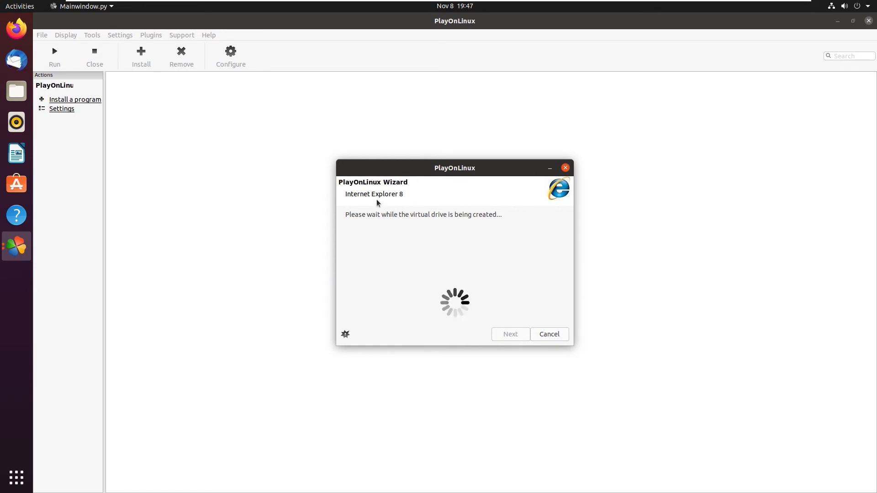
pyautogui.moveTo(434, 241)
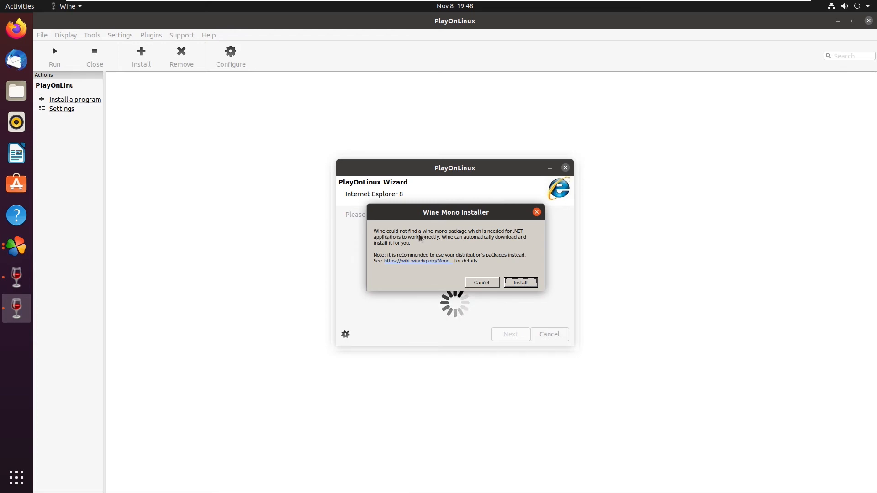
# Step: Let Wine download and install the missing Mono and Gecko packages
pyautogui.click(519, 282)
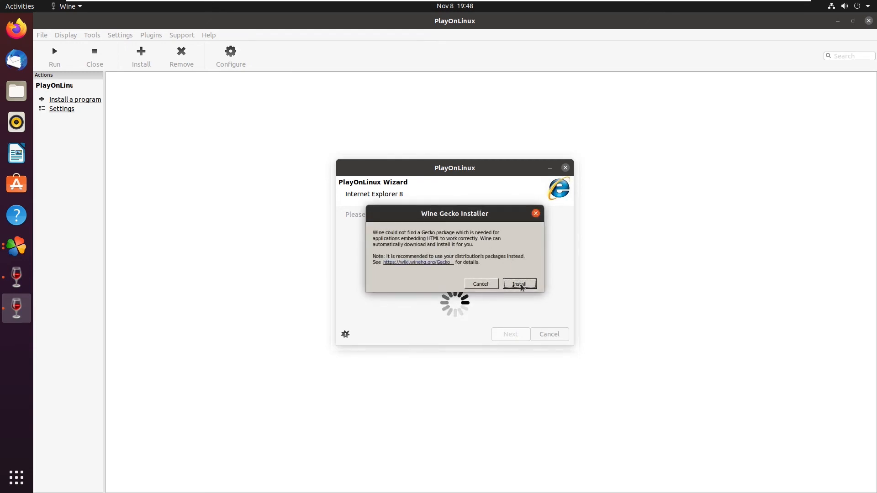
pyautogui.click(518, 284)
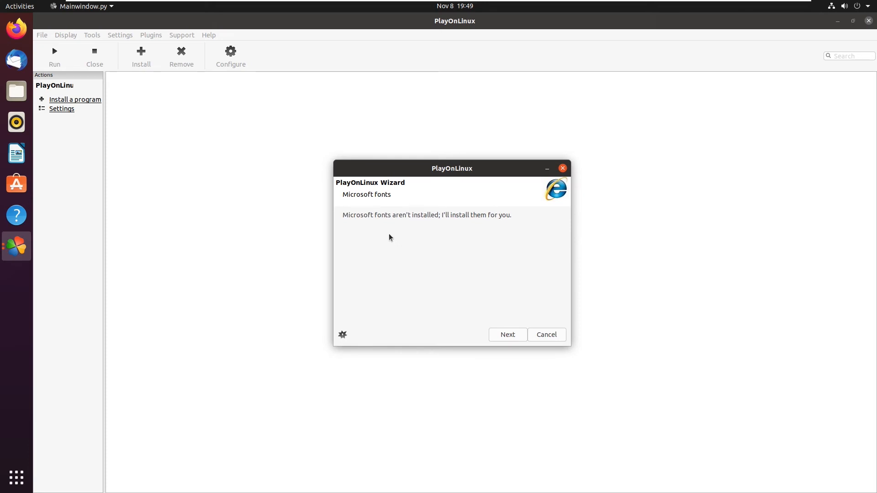
pyautogui.moveTo(524, 334)
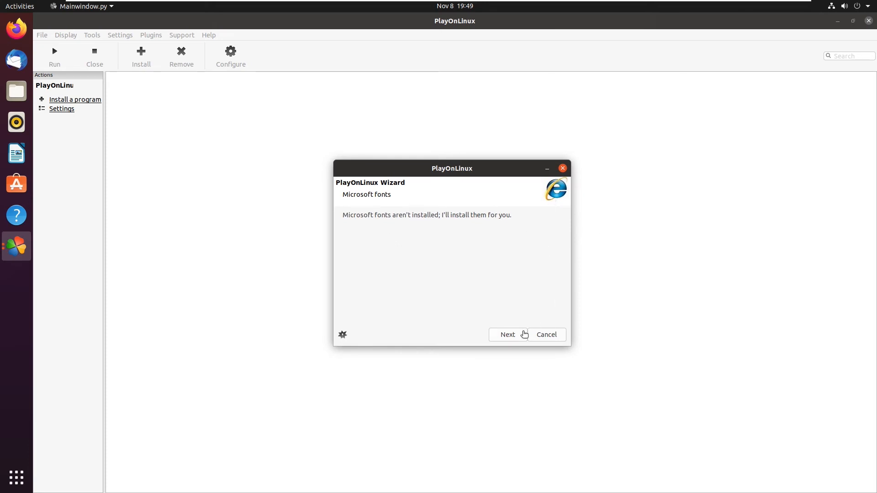
# Step: Continue to the Microsoft fonts license and agree to it
pyautogui.click(507, 334)
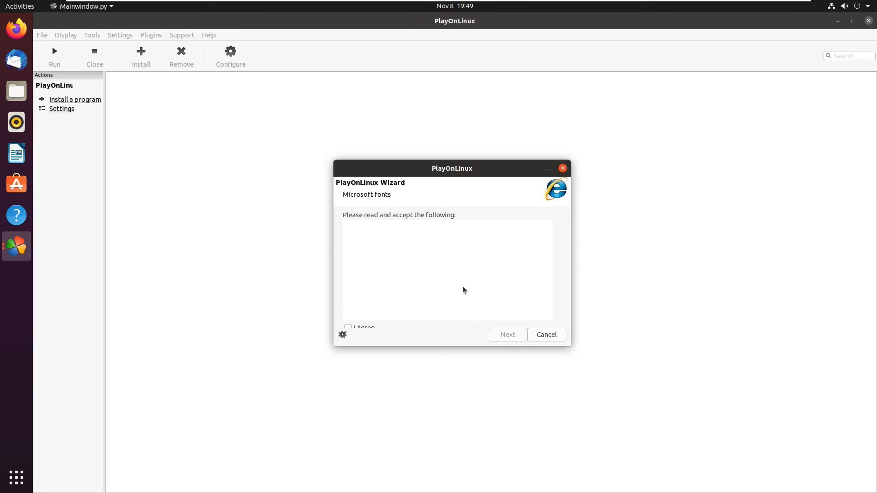
pyautogui.moveTo(348, 225)
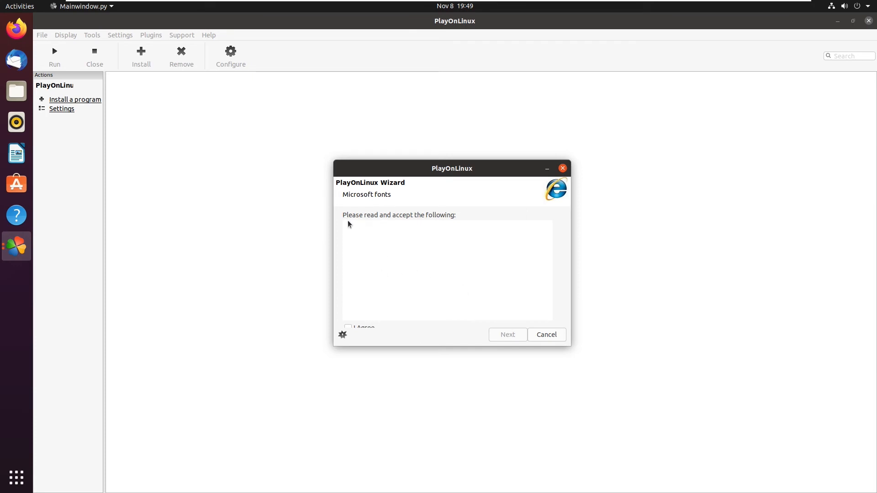
pyautogui.moveTo(364, 330)
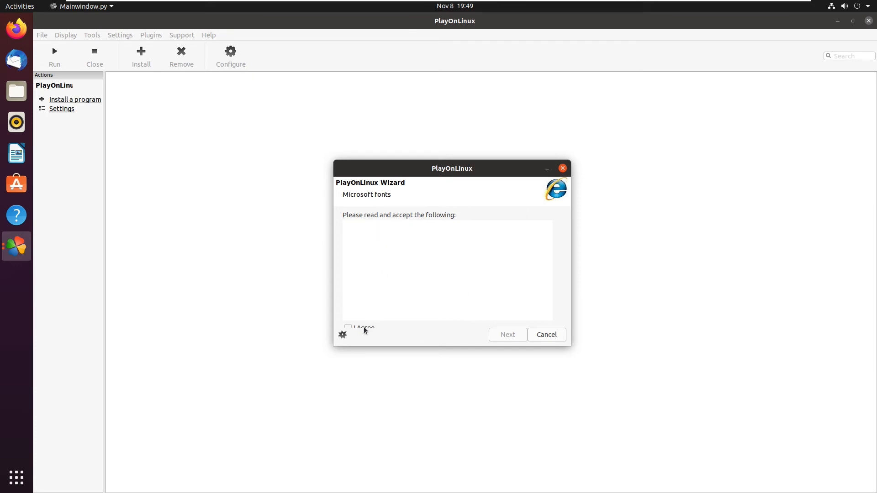
pyautogui.click(347, 327)
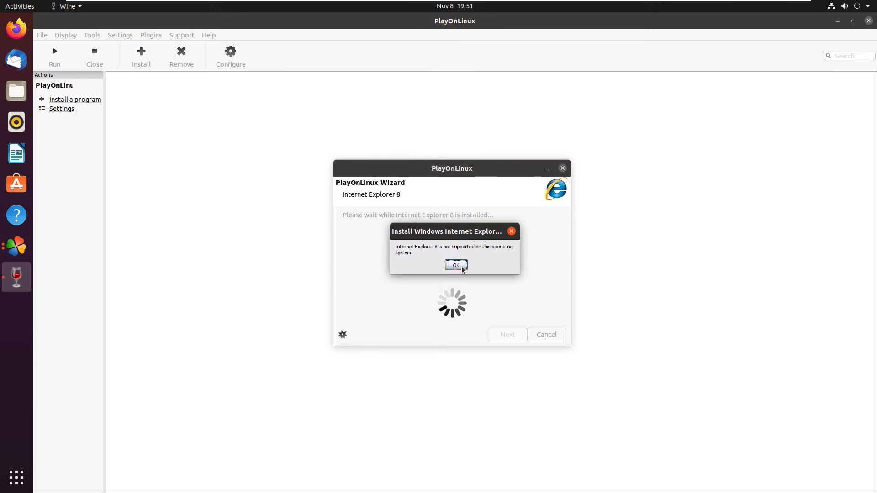
# Step: Dismiss the unsupported-system warning and select Internet Explorer 8 in the program list
pyautogui.click(454, 264)
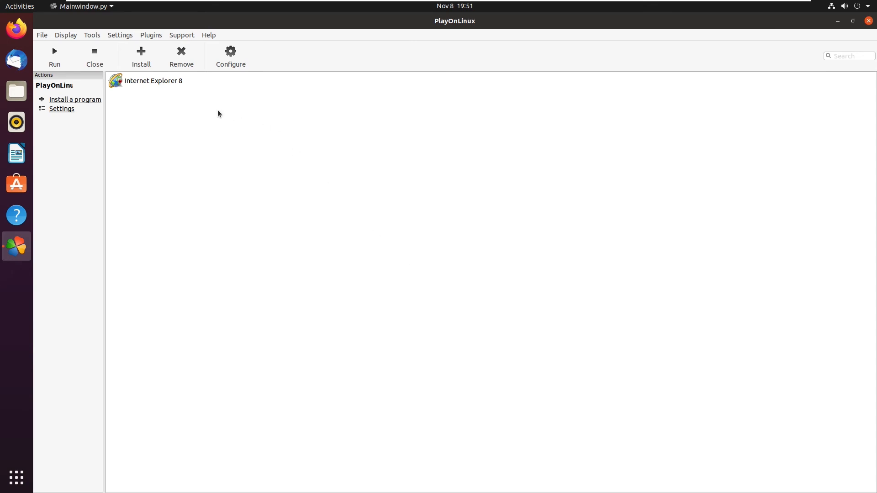
pyautogui.click(154, 81)
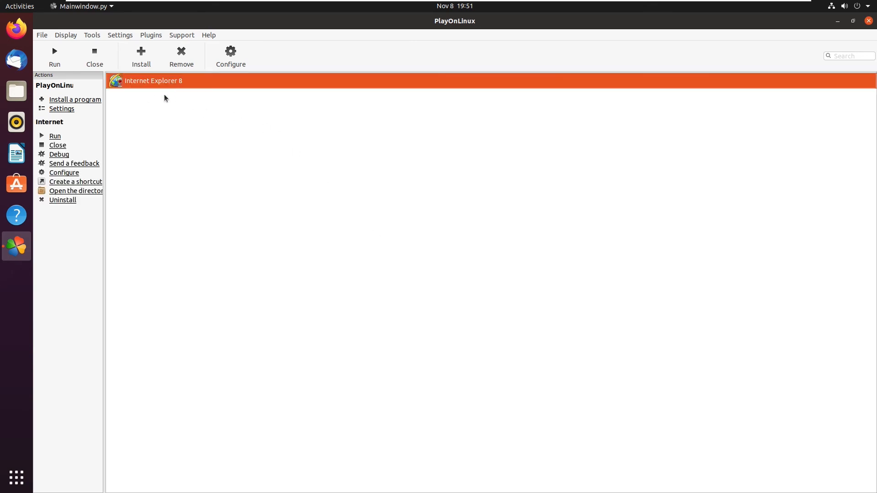
pyautogui.moveTo(58, 146)
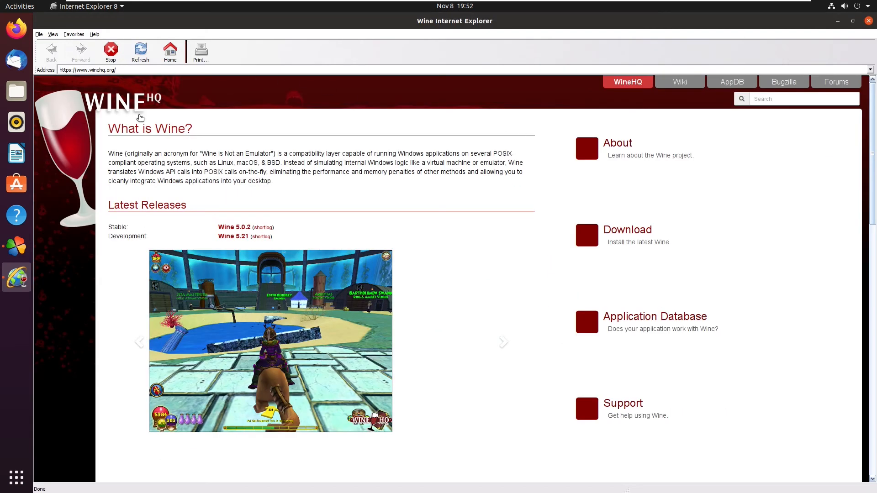
pyautogui.moveTo(135, 119)
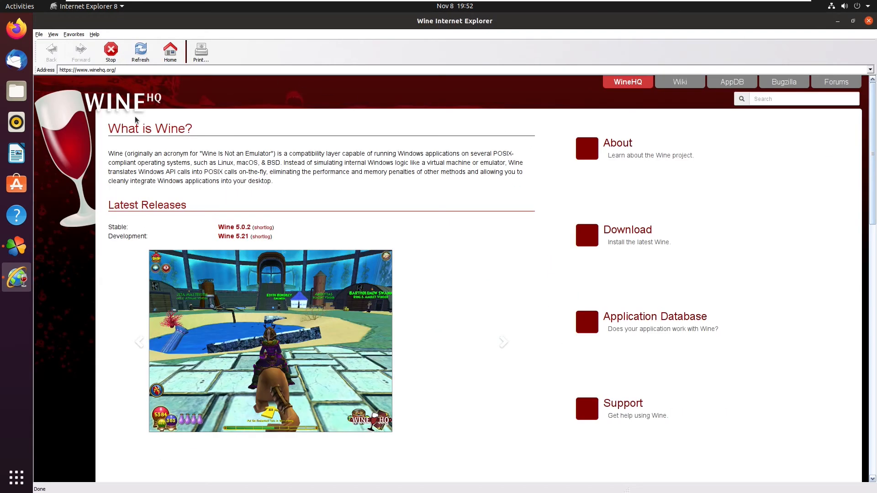
pyautogui.moveTo(455, 37)
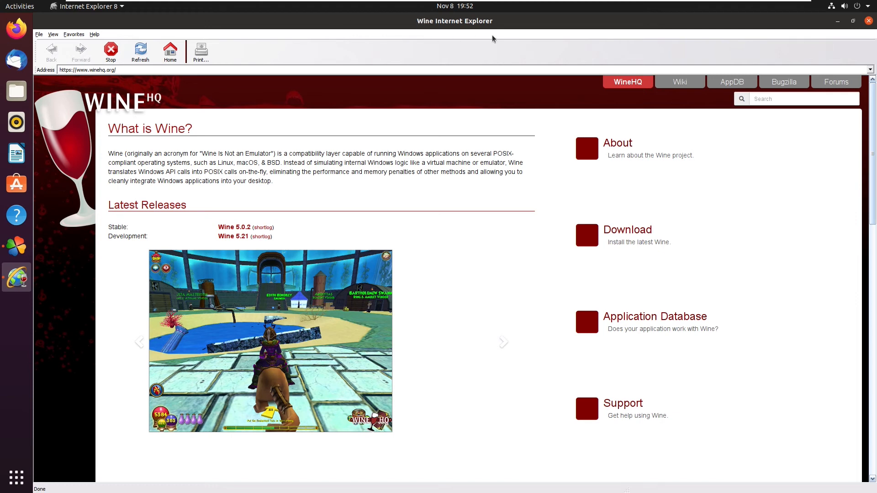
pyautogui.click(94, 34)
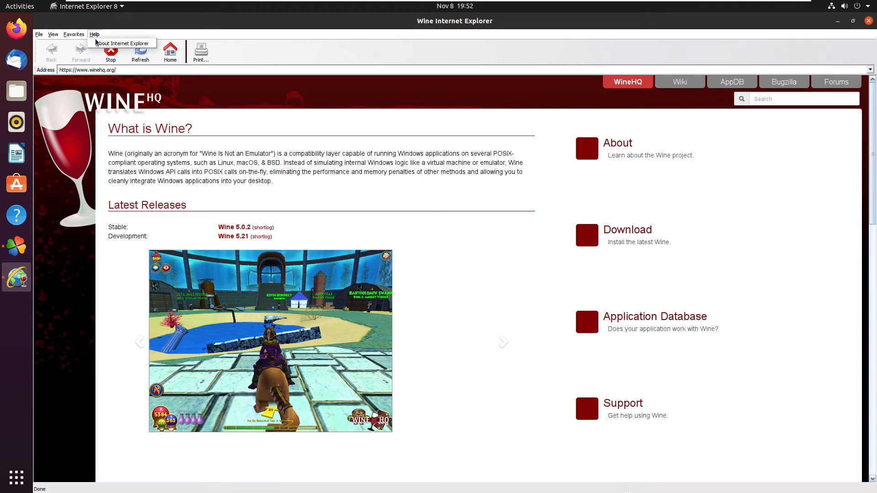
pyautogui.click(120, 43)
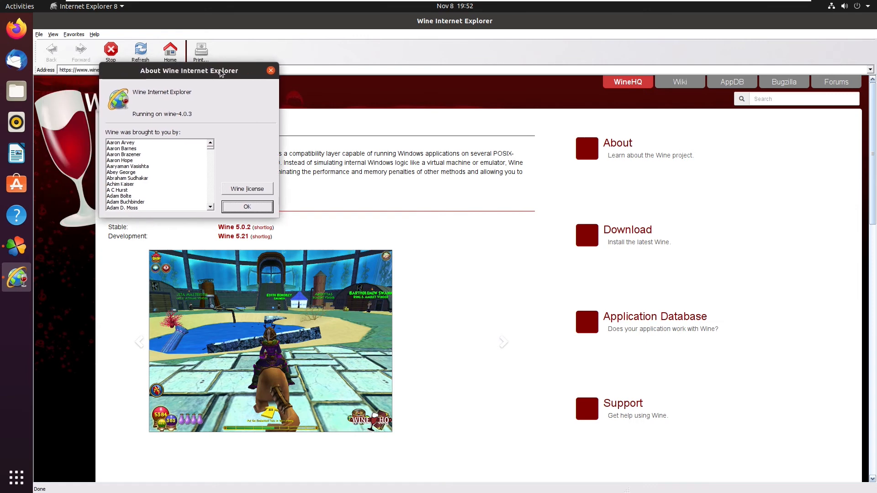
pyautogui.moveTo(135, 94)
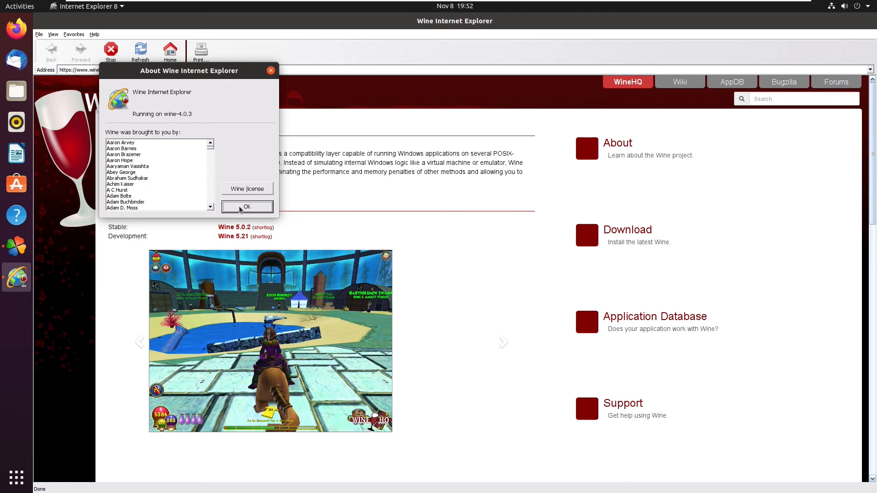
pyautogui.click(246, 207)
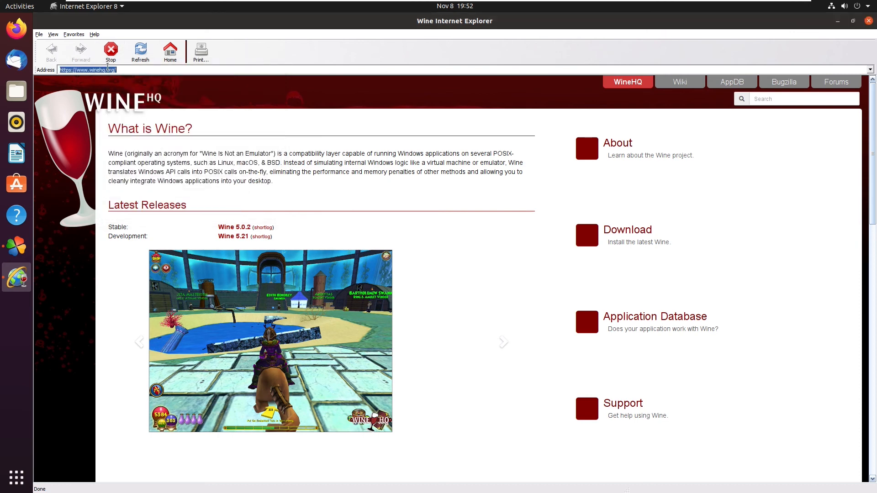
pyautogui.write('http://google.com')
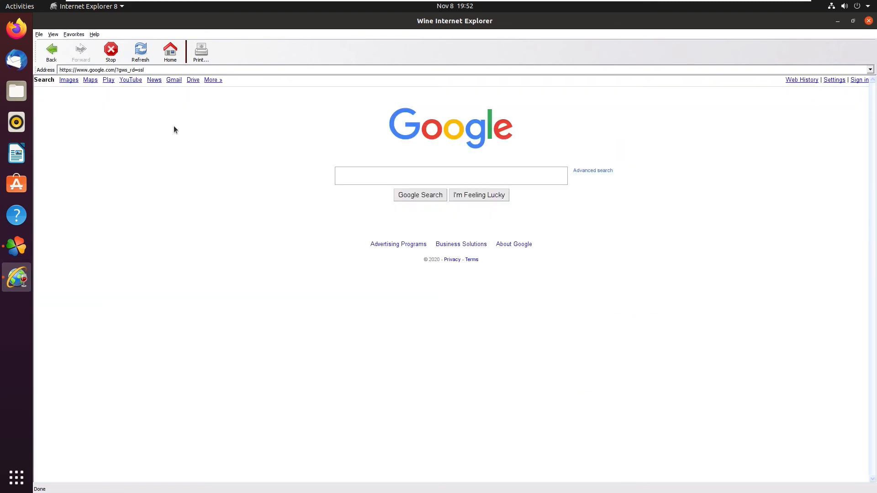
pyautogui.moveTo(231, 221)
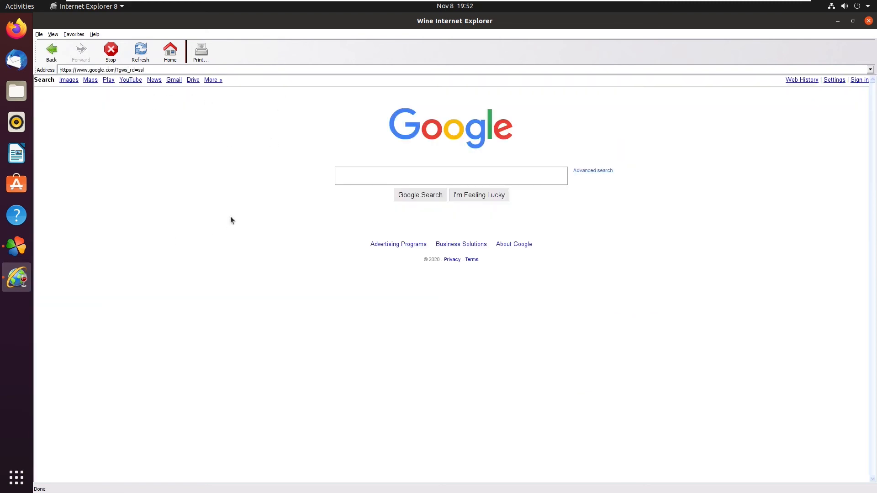
pyautogui.moveTo(234, 216)
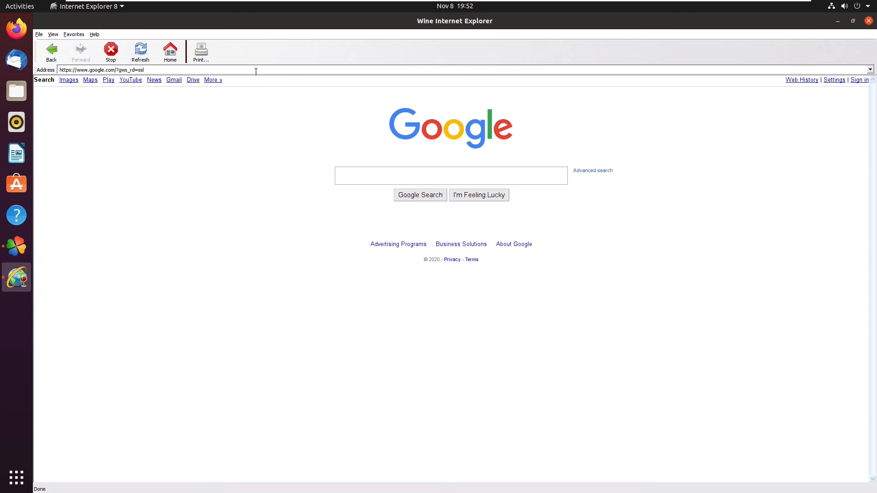
pyautogui.moveTo(305, 31)
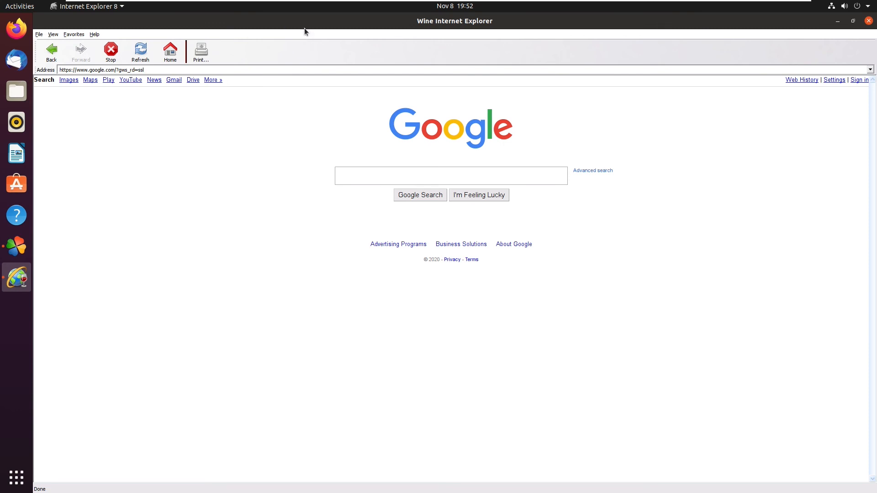
pyautogui.moveTo(201, 21)
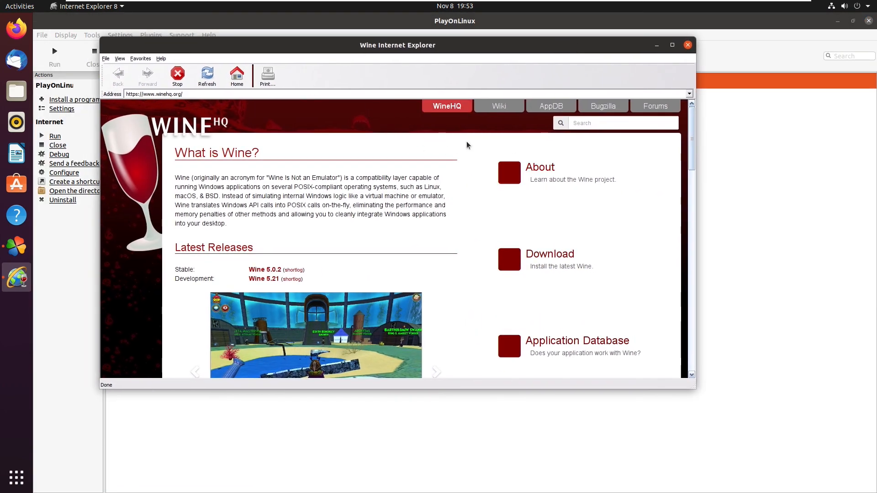
# Step: Unmaximize the Wine Internet Explorer window and move it toward the screen centre over PlayOnLinux
pyautogui.moveTo(397, 45); pyautogui.dragTo(440, 136)
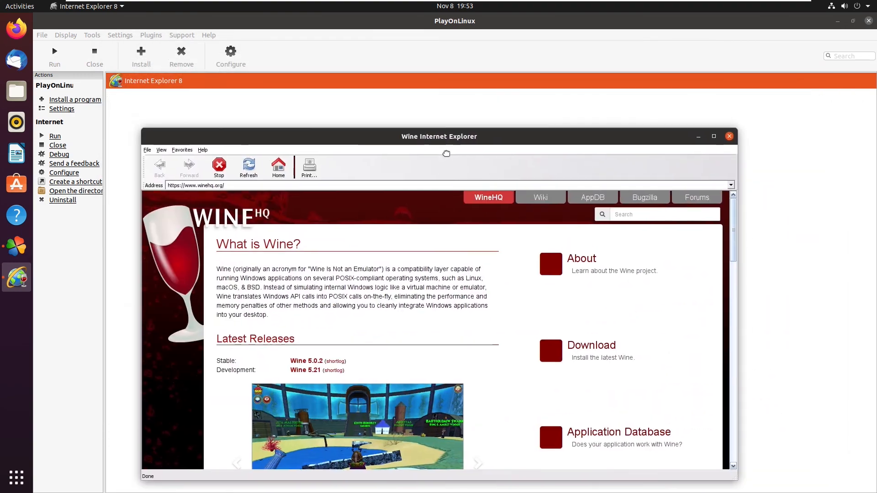
pyautogui.moveTo(440, 136); pyautogui.dragTo(468, 149)
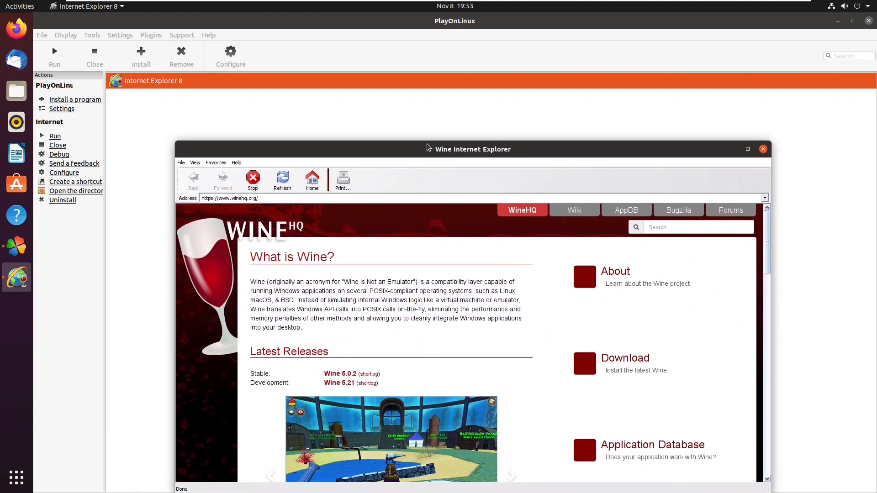